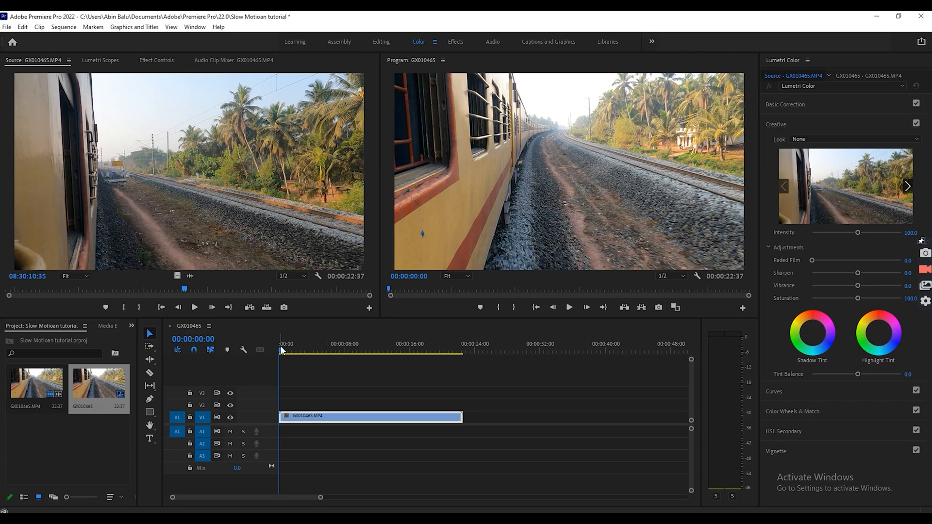
Play the train clip at its original normal speed in the timeline
{"action": "left_click", "coordinate": [568, 307]}
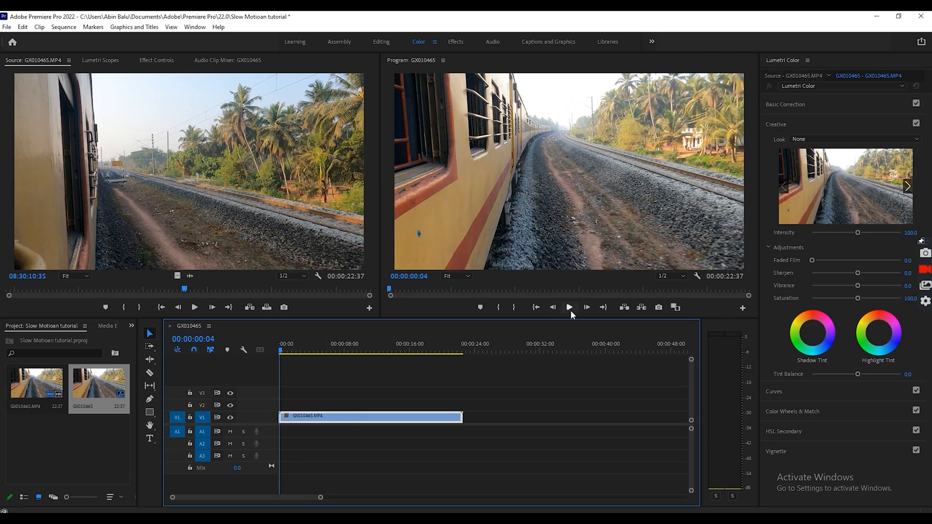
{"action": "left_click", "coordinate": [568, 307]}
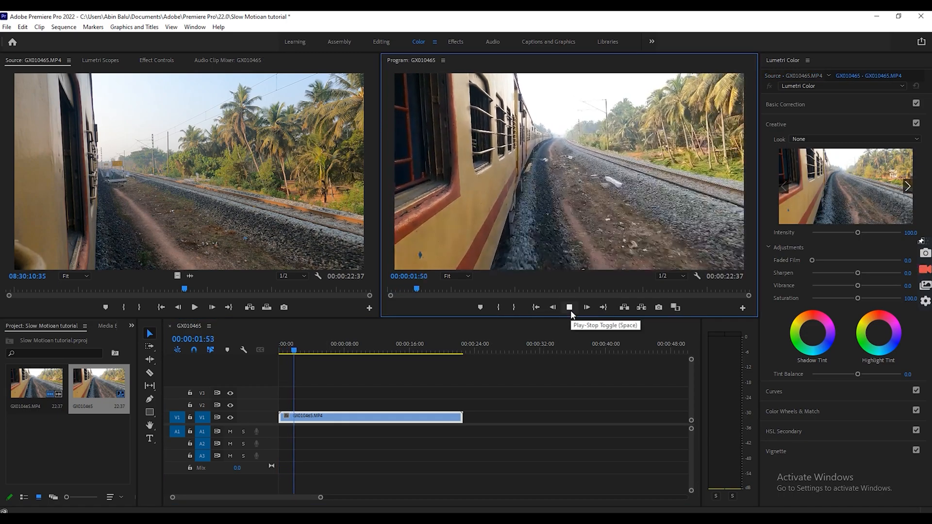
{"action": "left_click", "coordinate": [568, 307]}
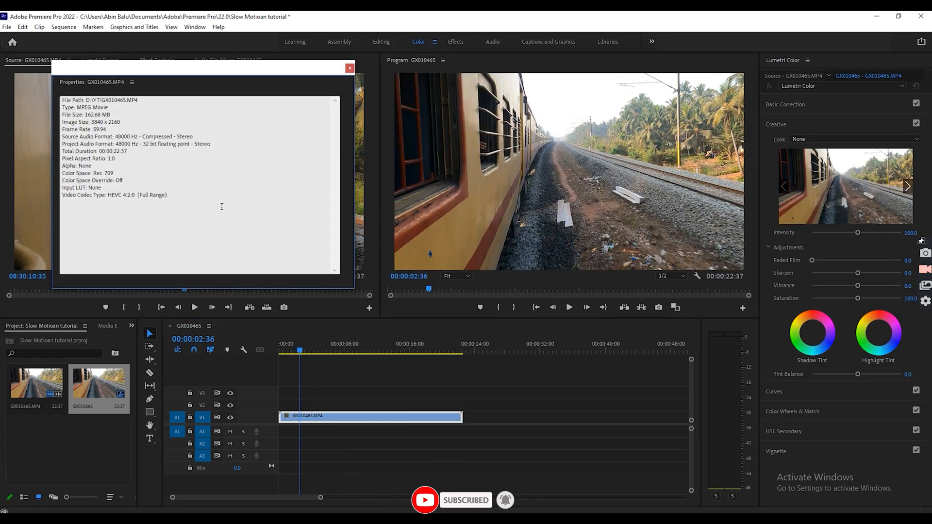
{"action": "double_click", "coordinate": [92, 122]}
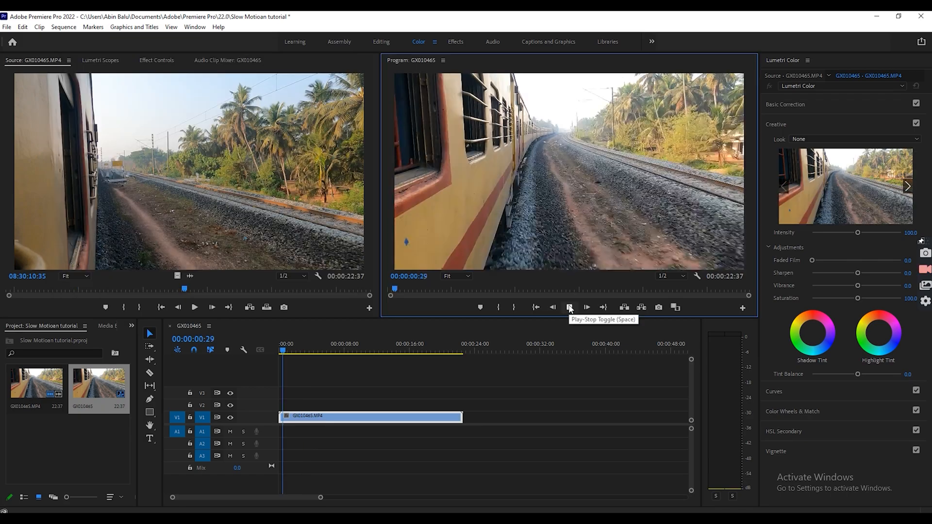
{"action": "left_click", "coordinate": [568, 307]}
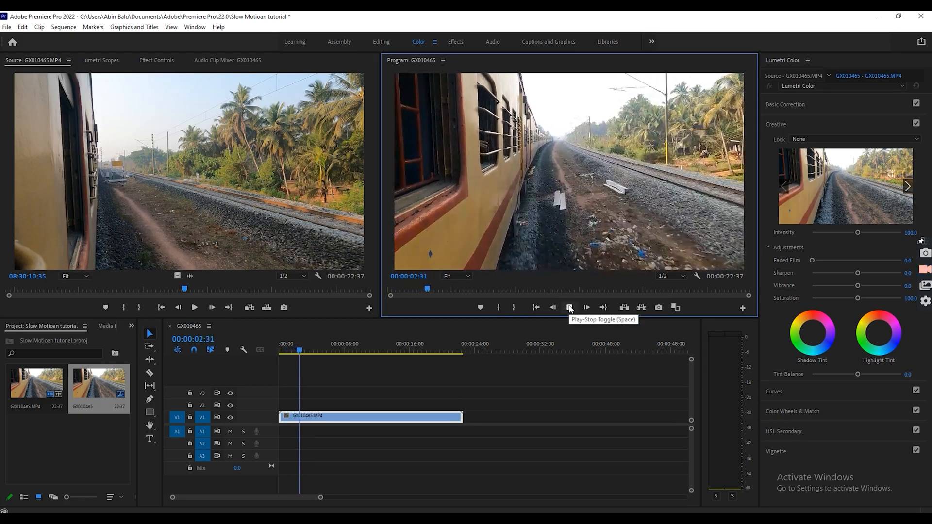
{"action": "left_click", "coordinate": [568, 308]}
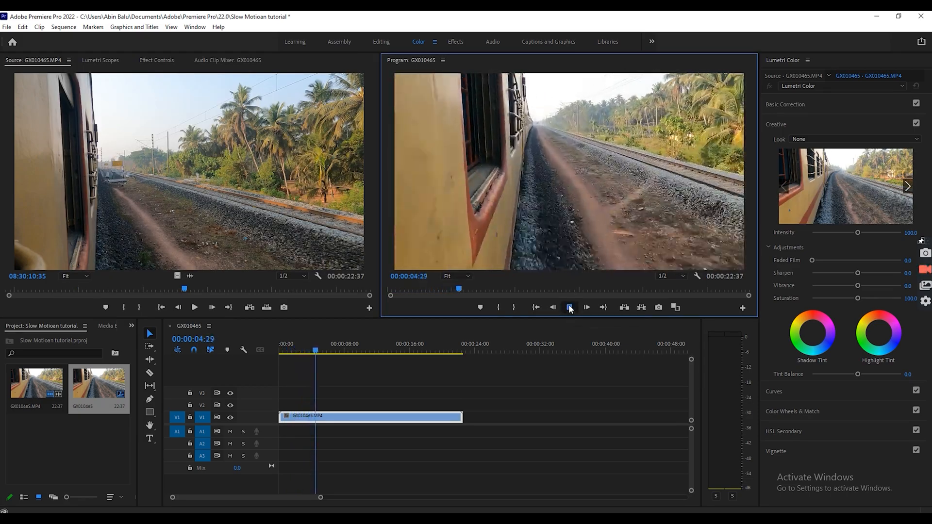
Change the train clip's speed to 50% and play the slowed result
{"action": "right_click", "coordinate": [368, 416]}
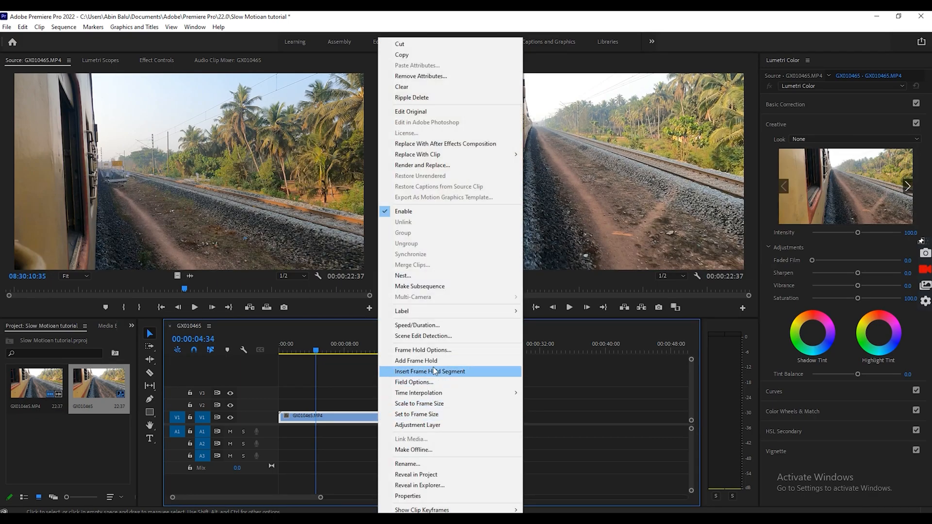
{"action": "mouse_move", "coordinate": [425, 325]}
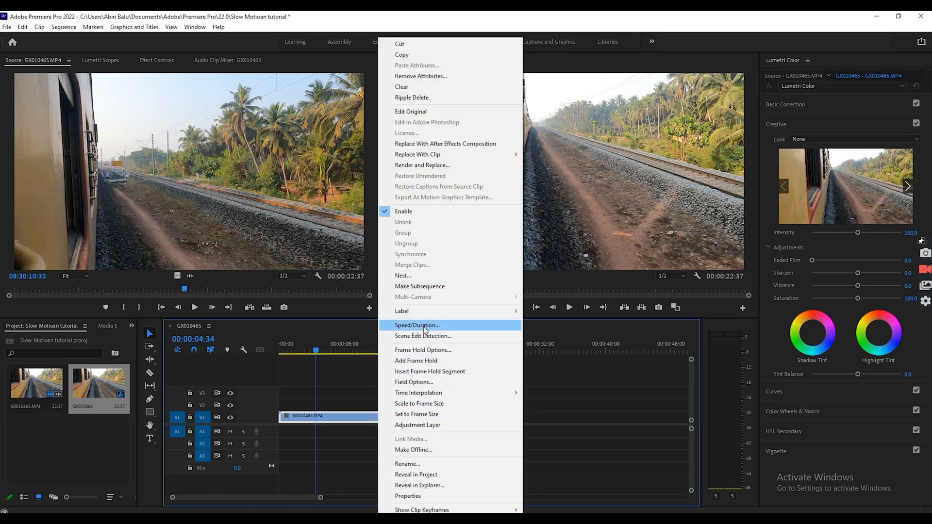
{"action": "left_click", "coordinate": [417, 325]}
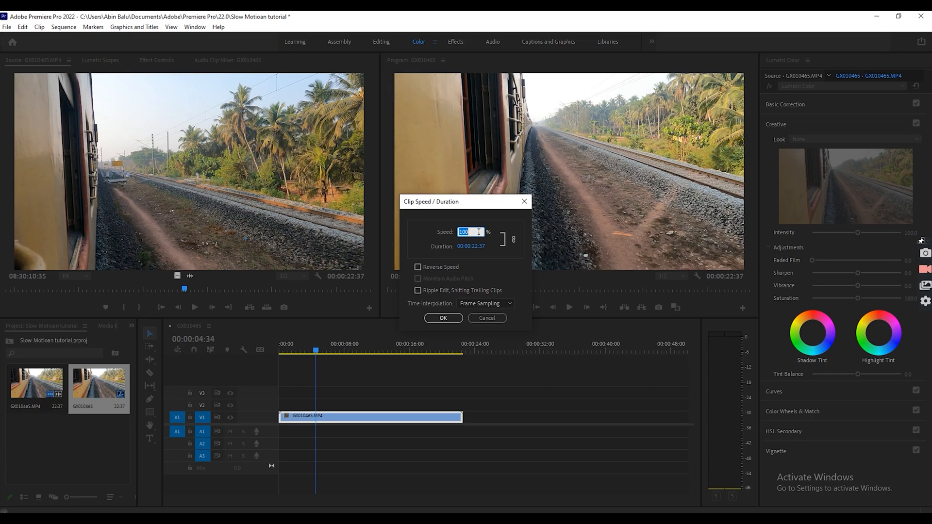
{"action": "type", "text": "50"}
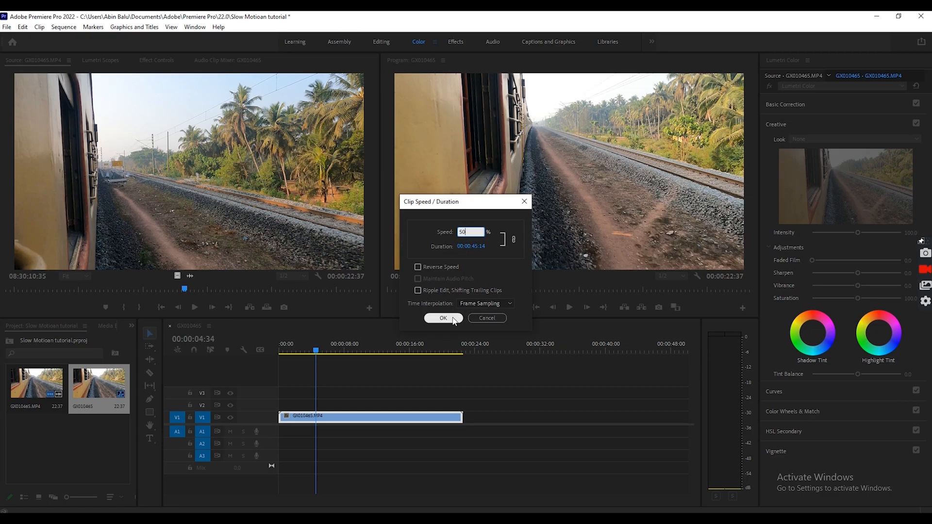
{"action": "left_click", "coordinate": [442, 317]}
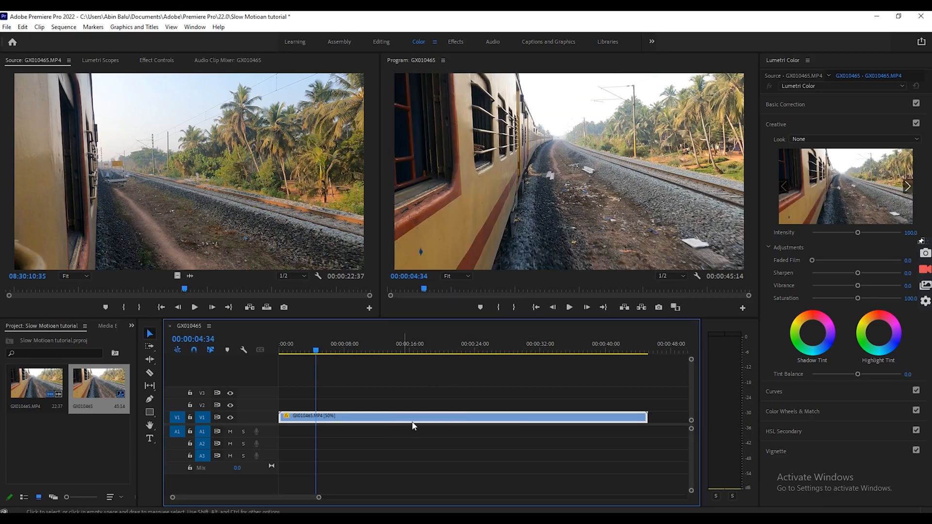
{"action": "left_click", "coordinate": [587, 308]}
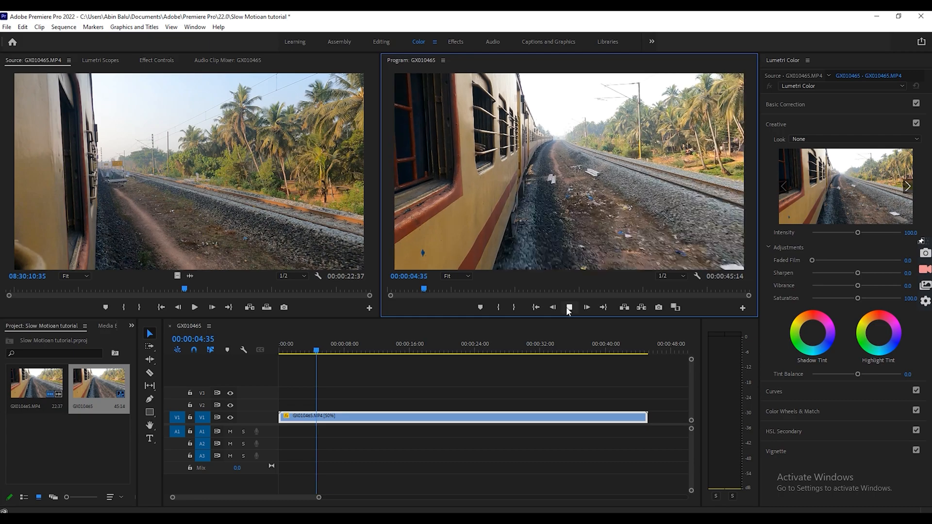
Play the 50% train clip to about 15 seconds, then stop playback
{"action": "left_click", "coordinate": [569, 307]}
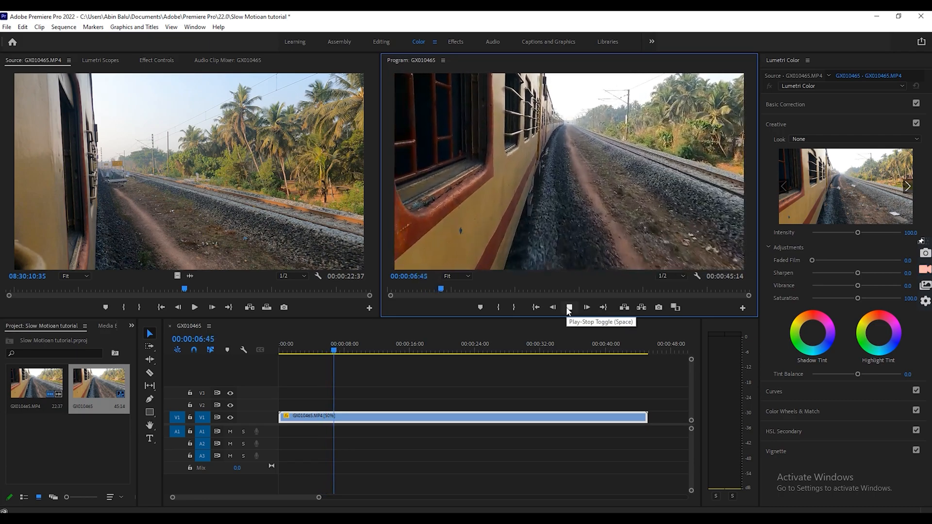
{"action": "left_click", "coordinate": [569, 307]}
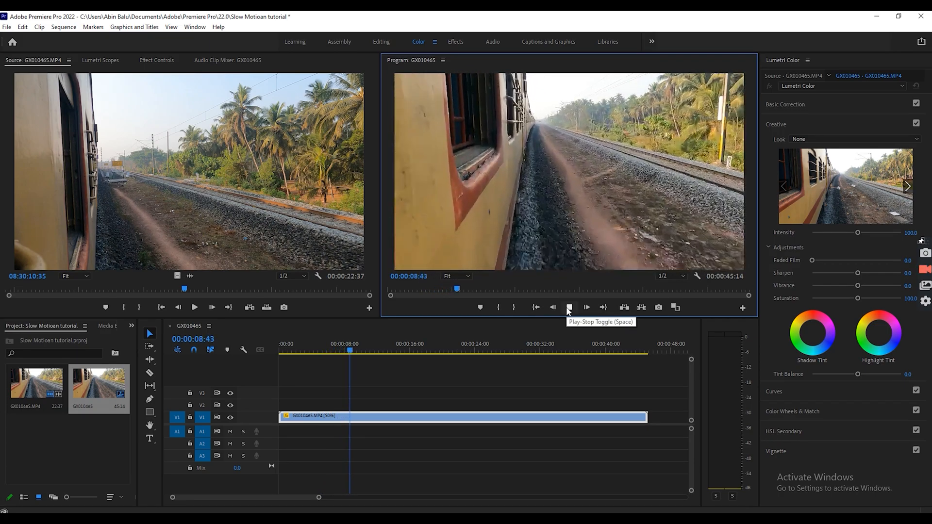
{"action": "left_click", "coordinate": [568, 307]}
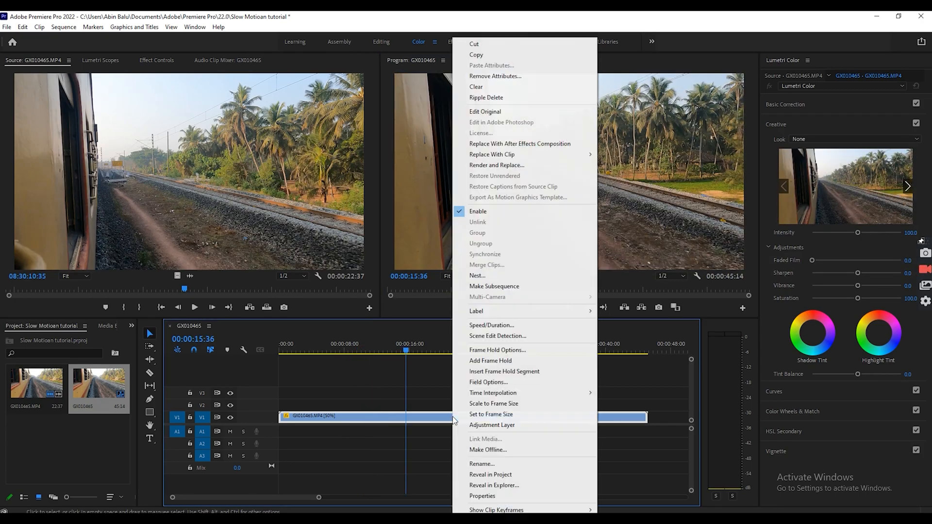
Apply Optical Flow time interpolation to the 50% train clip
{"action": "left_click", "coordinate": [491, 325]}
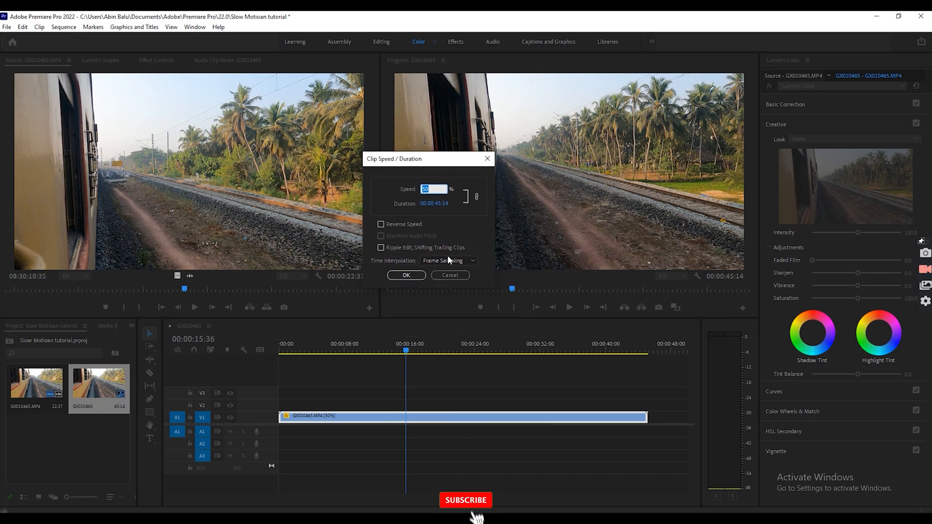
{"action": "left_click", "coordinate": [447, 260]}
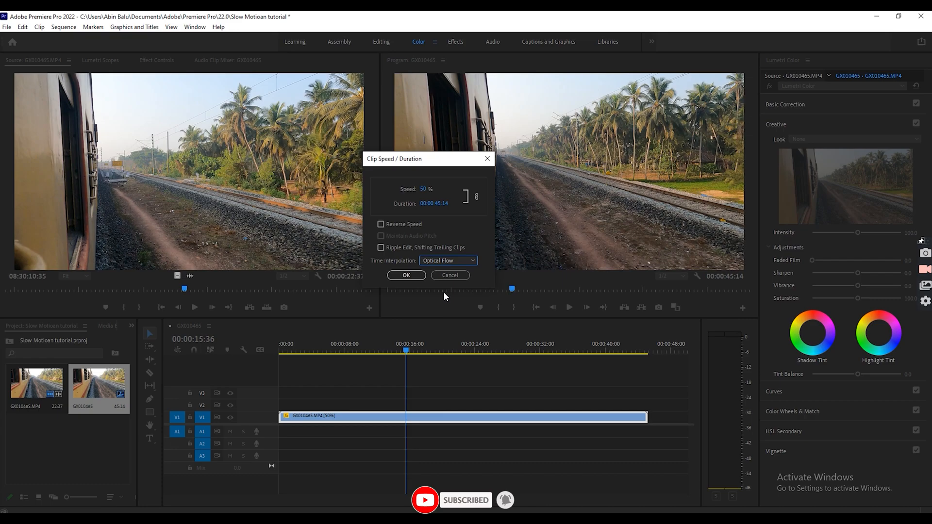
{"action": "left_click", "coordinate": [407, 275]}
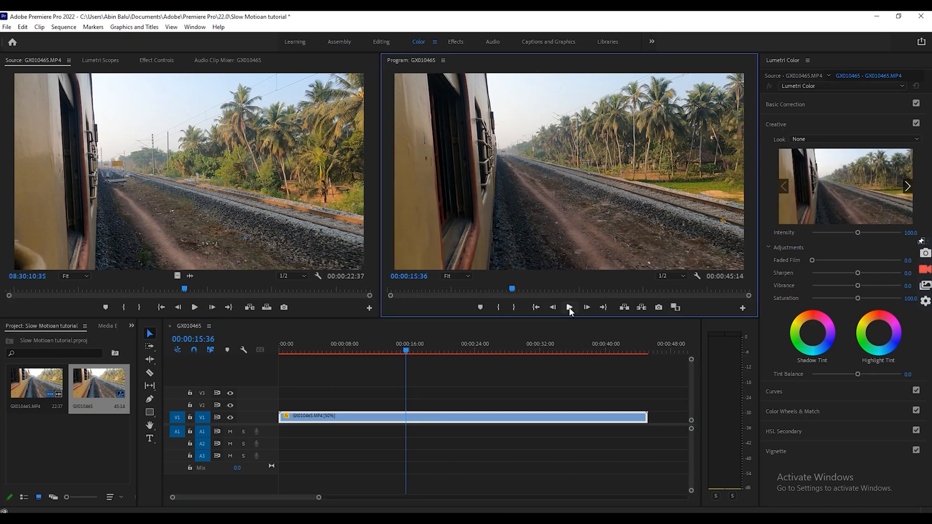
{"action": "left_click", "coordinate": [569, 308]}
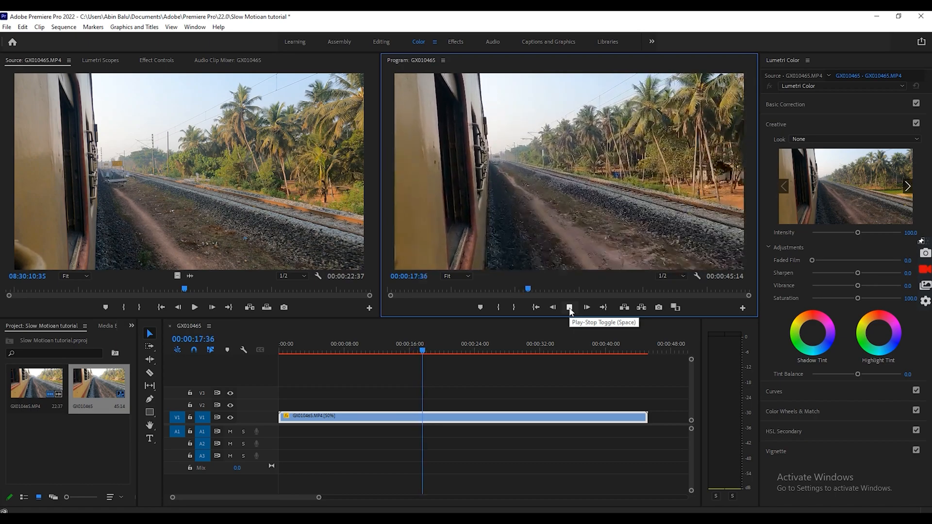
{"action": "left_click", "coordinate": [569, 307]}
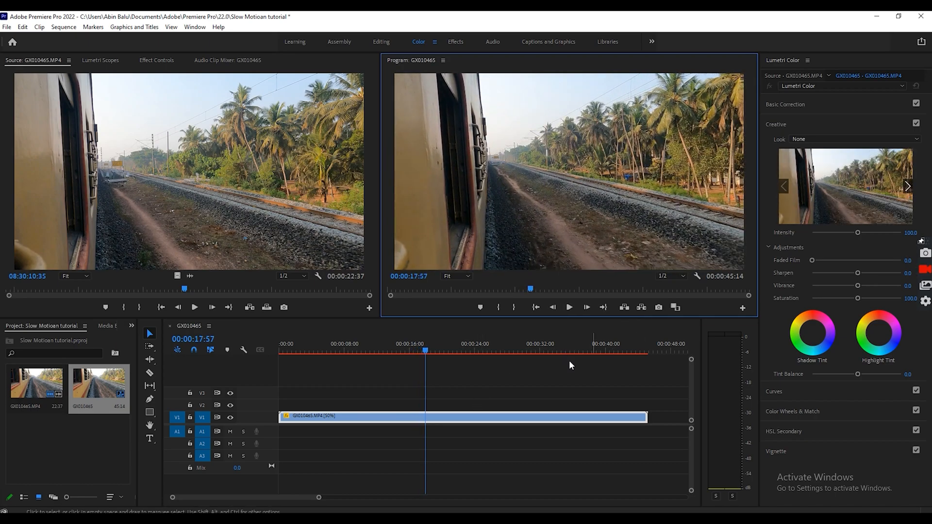
{"action": "mouse_move", "coordinate": [455, 410]}
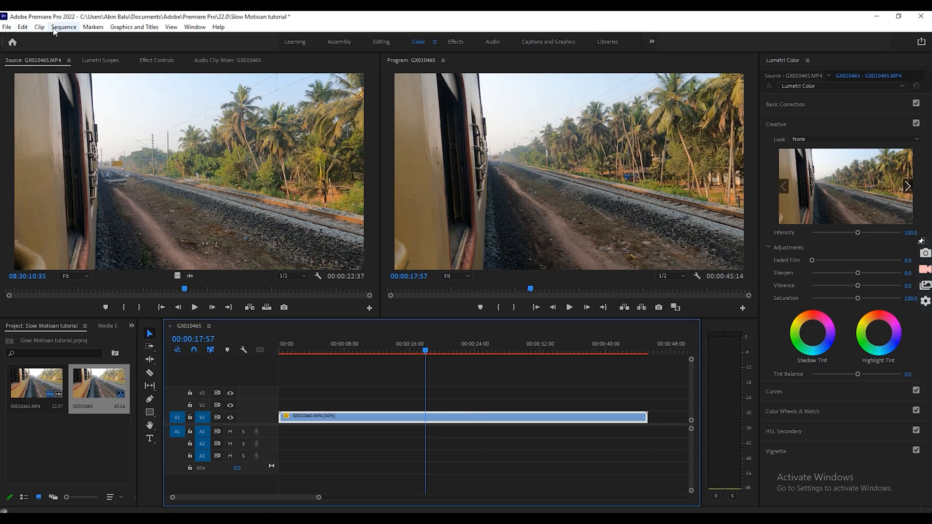
Render preview files for the Optical Flow 50% train clip with Render Selection
{"action": "left_click", "coordinate": [63, 27]}
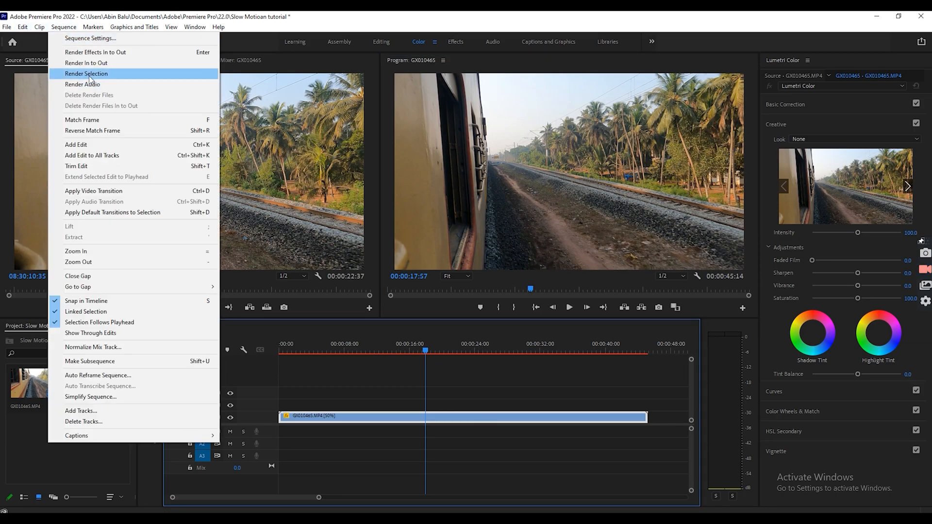
{"action": "left_click", "coordinate": [86, 74]}
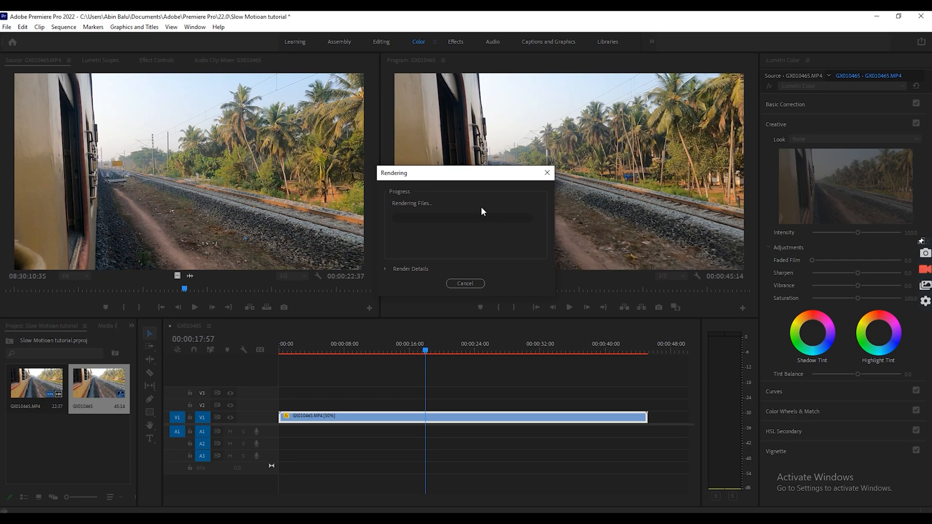
{"action": "mouse_move", "coordinate": [470, 249]}
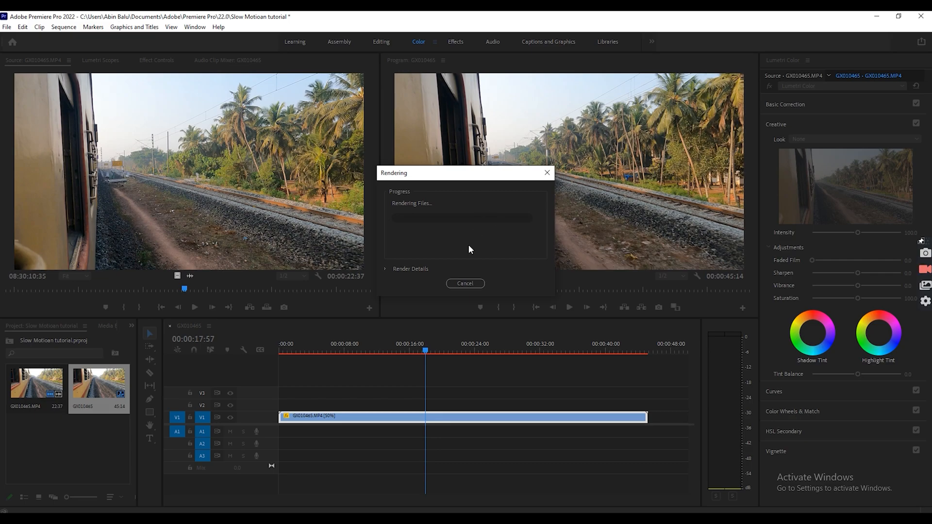
{"action": "mouse_move", "coordinate": [405, 276]}
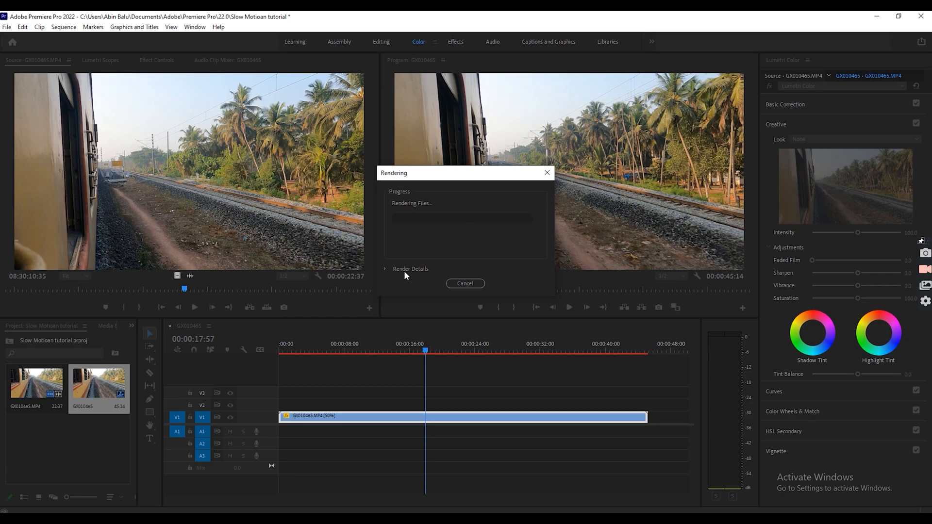
{"action": "left_click", "coordinate": [63, 26]}
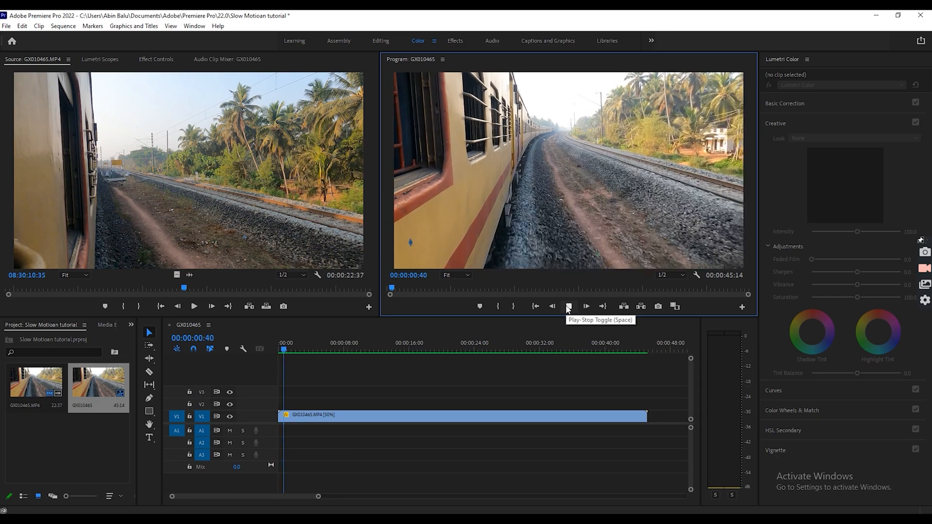
{"action": "left_click", "coordinate": [567, 306]}
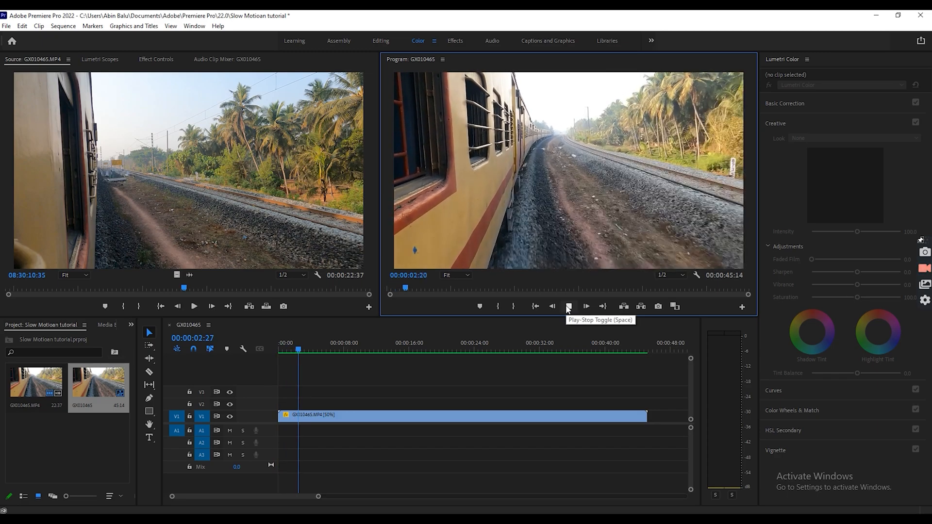
{"action": "left_click", "coordinate": [567, 307]}
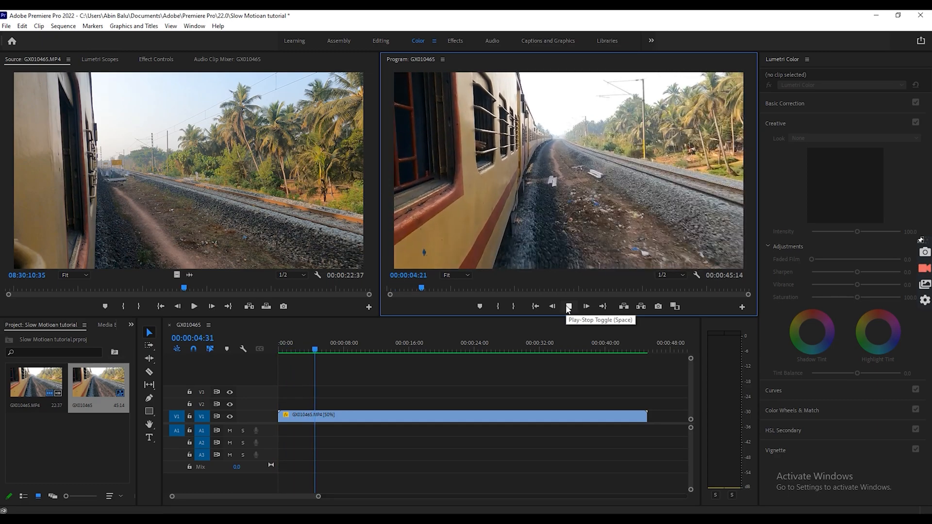
{"action": "left_click", "coordinate": [568, 306]}
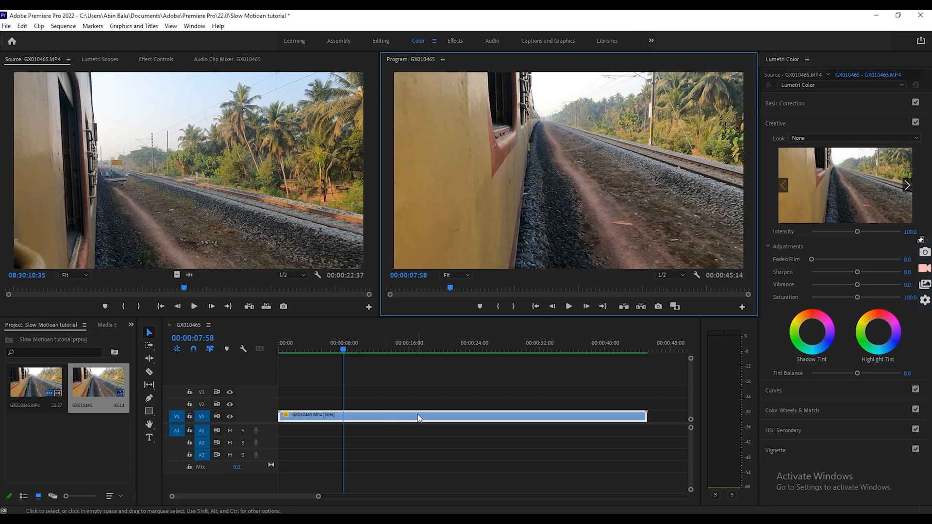
{"action": "mouse_move", "coordinate": [432, 421]}
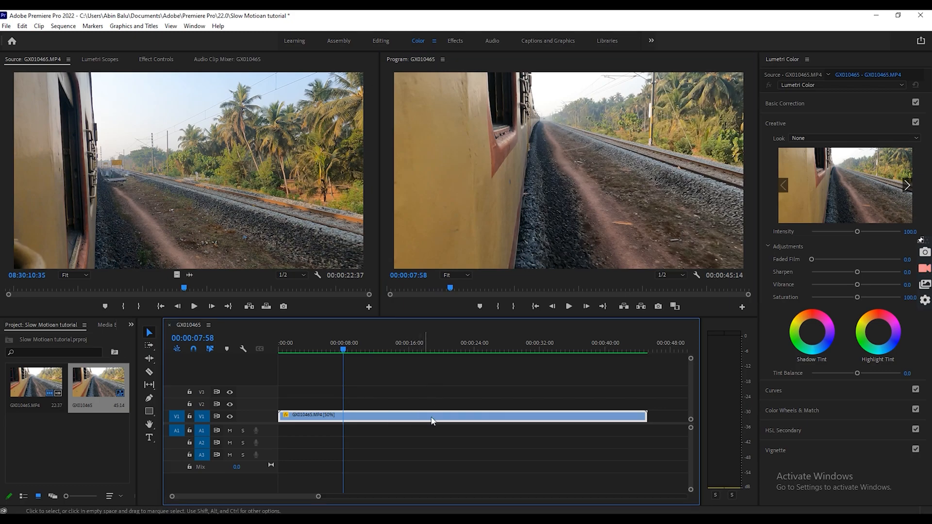
{"action": "mouse_move", "coordinate": [426, 416]}
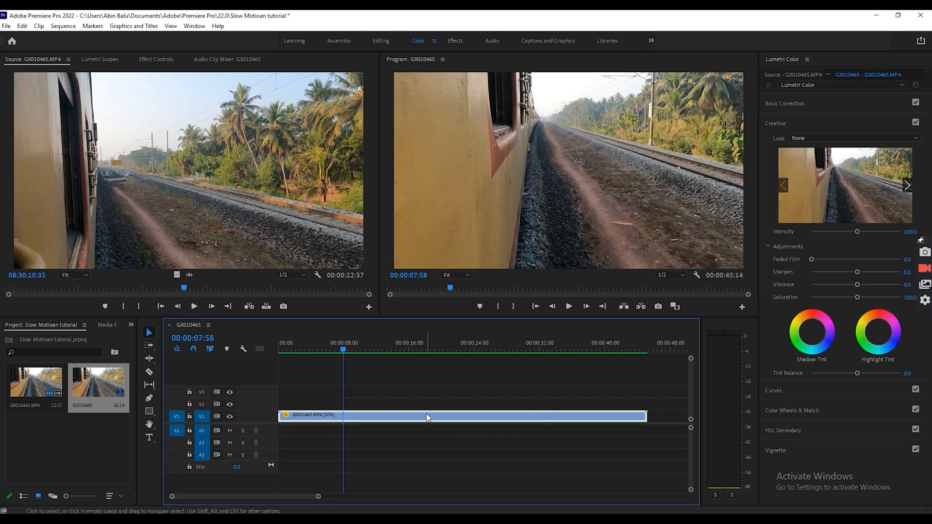
{"action": "mouse_move", "coordinate": [392, 421]}
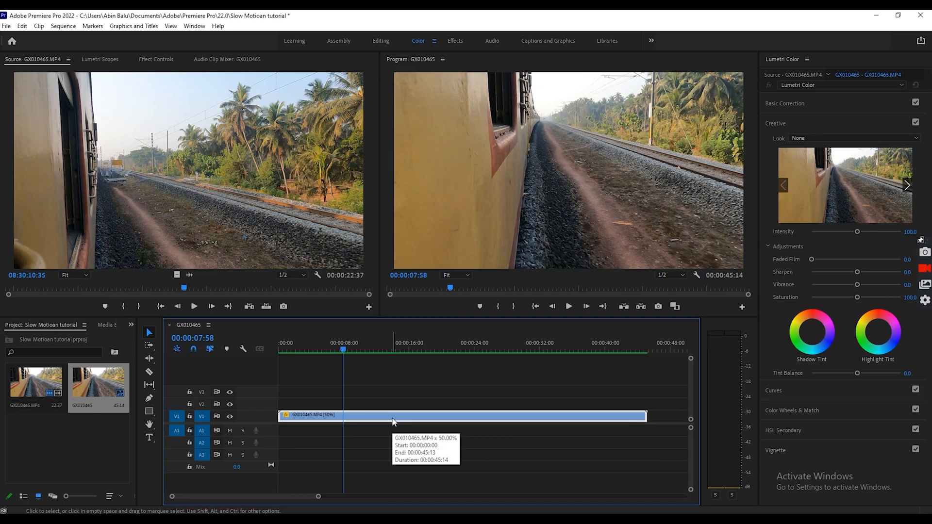